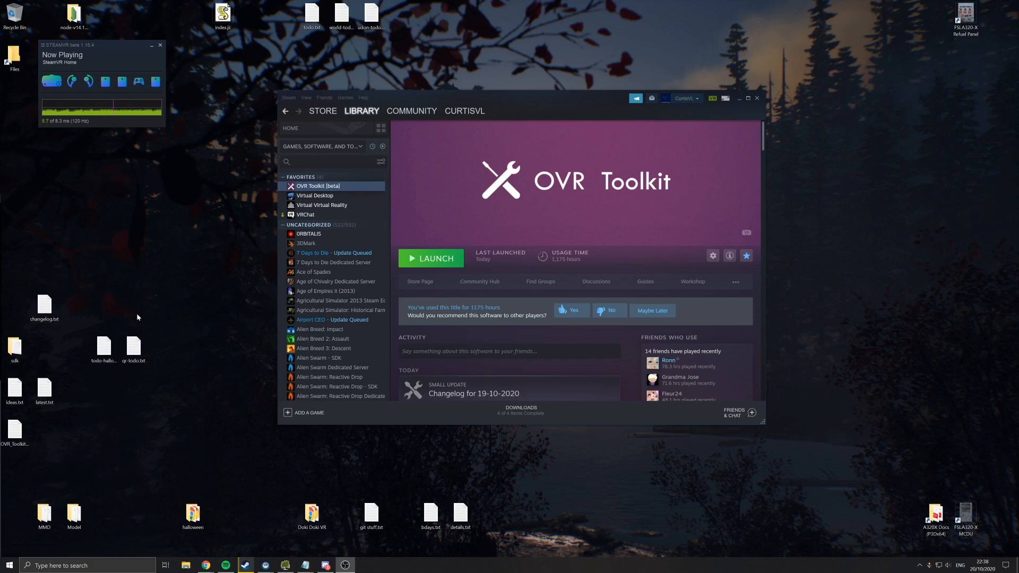
{"action": "mouse_move", "coordinate": [125, 269]}
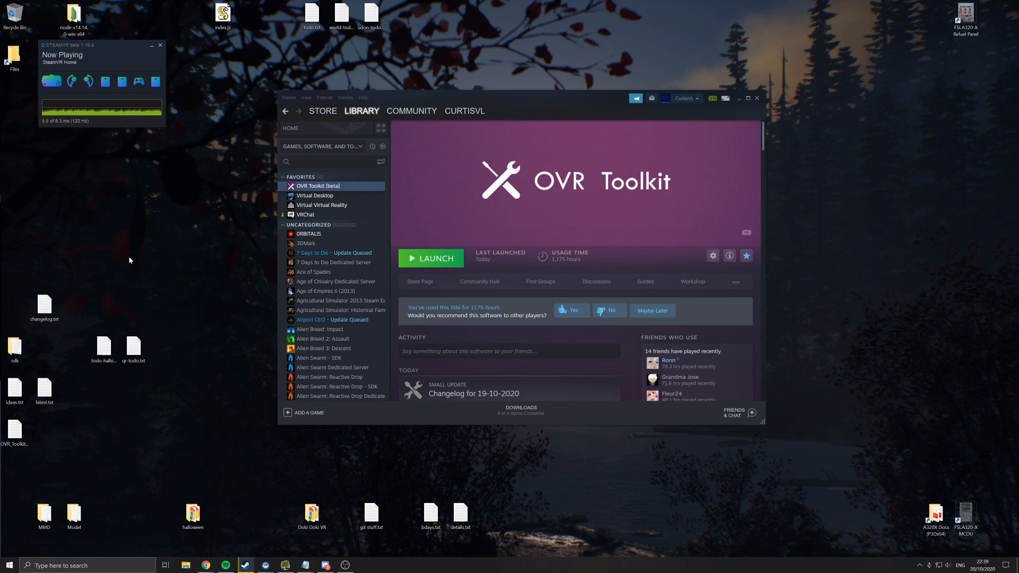
{"action": "mouse_move", "coordinate": [205, 565]}
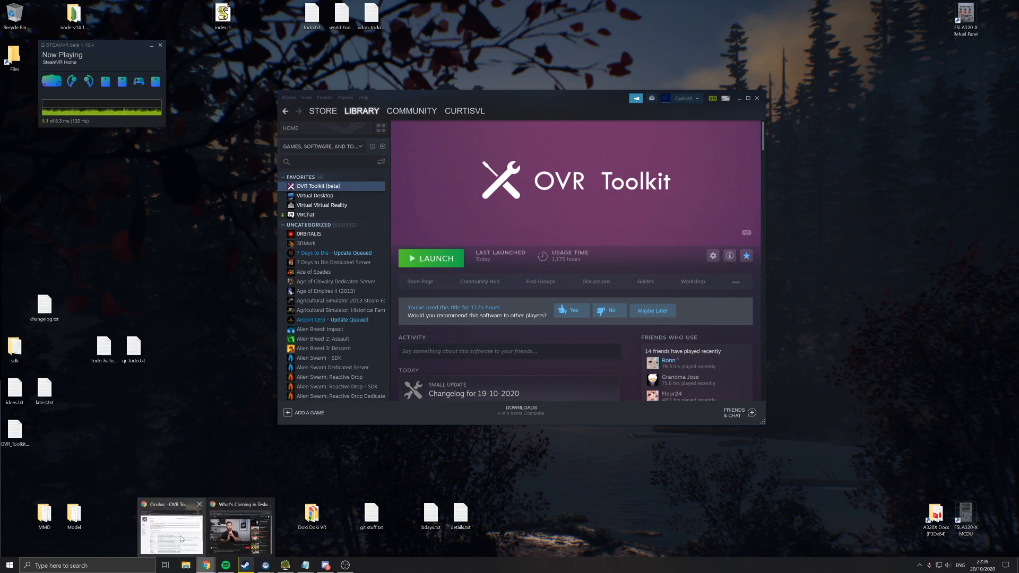
Read the OVR Toolkit wiki's Oculus known fixes and compatibility-mode instructions, then switch to Steam
{"action": "left_click", "coordinate": [170, 526]}
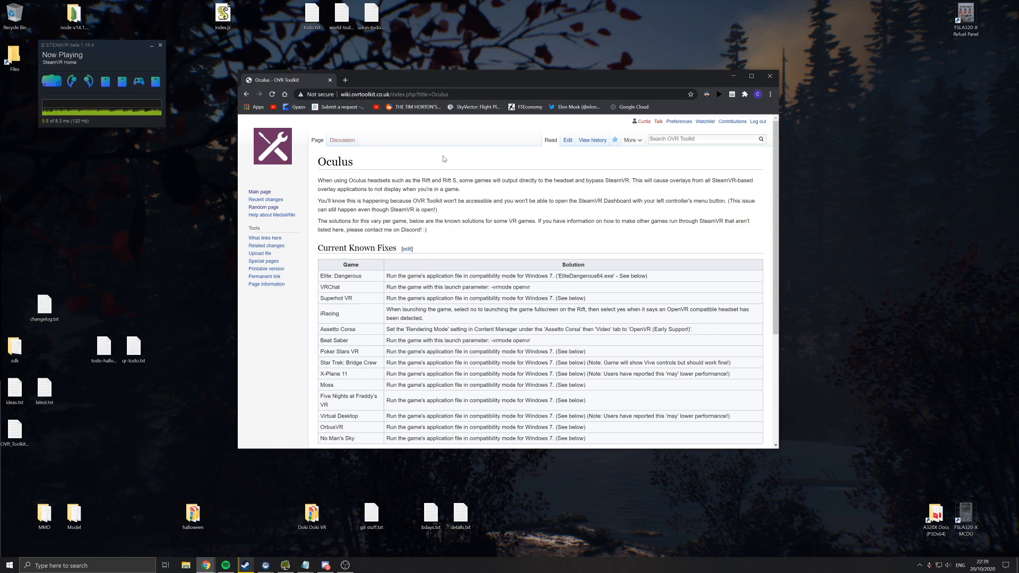
{"action": "scroll", "scroll_direction": "down", "scroll_amount": 3}
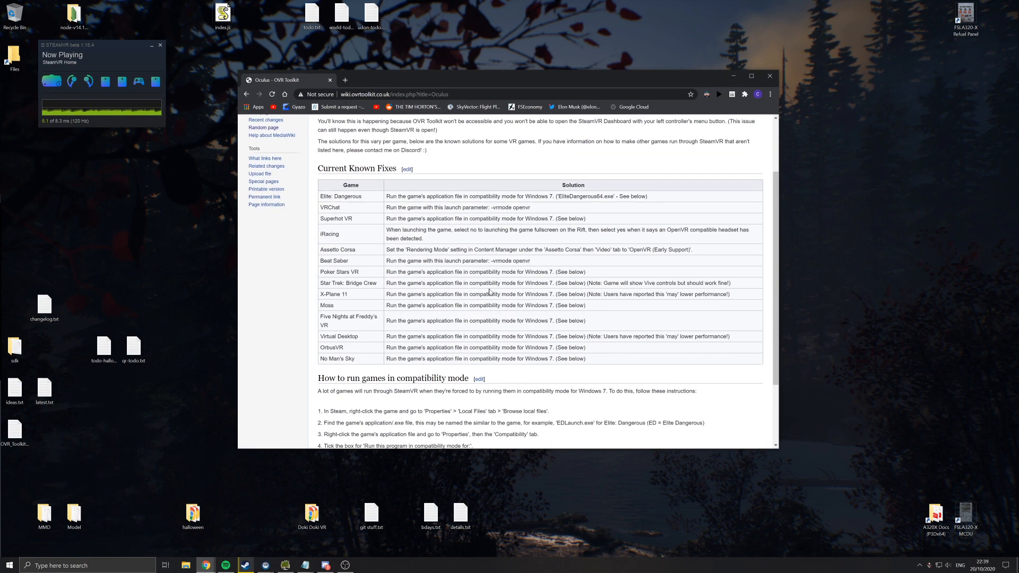
{"action": "mouse_move", "coordinate": [353, 356]}
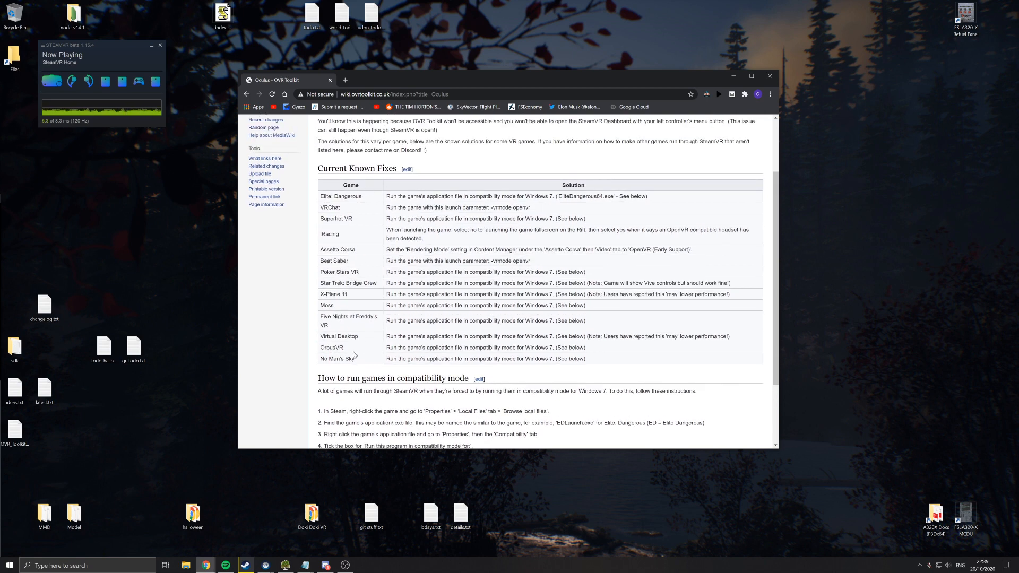
{"action": "mouse_move", "coordinate": [286, 290]}
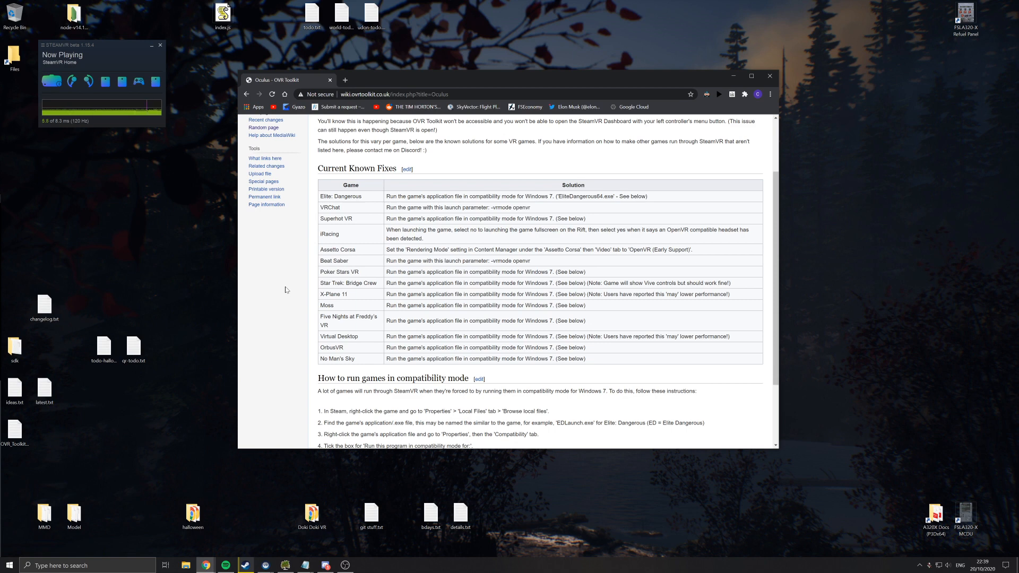
{"action": "mouse_move", "coordinate": [356, 330]}
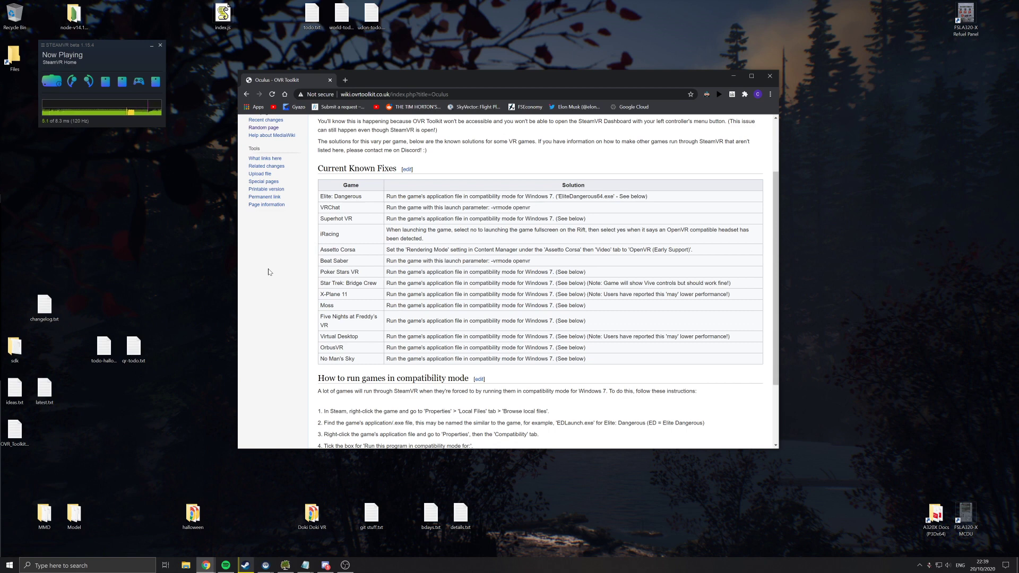
{"action": "mouse_move", "coordinate": [544, 191]}
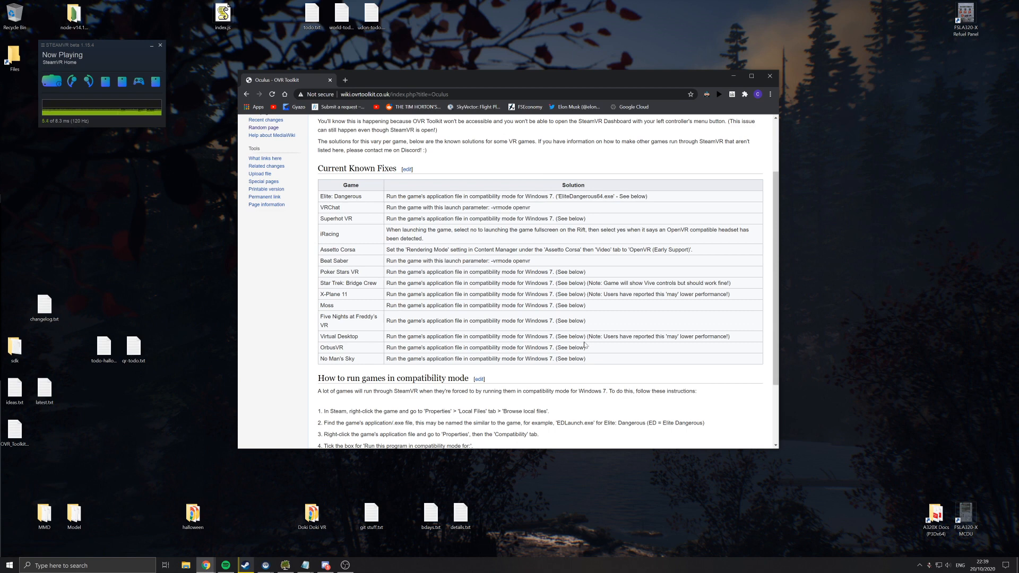
{"action": "mouse_move", "coordinate": [609, 319]}
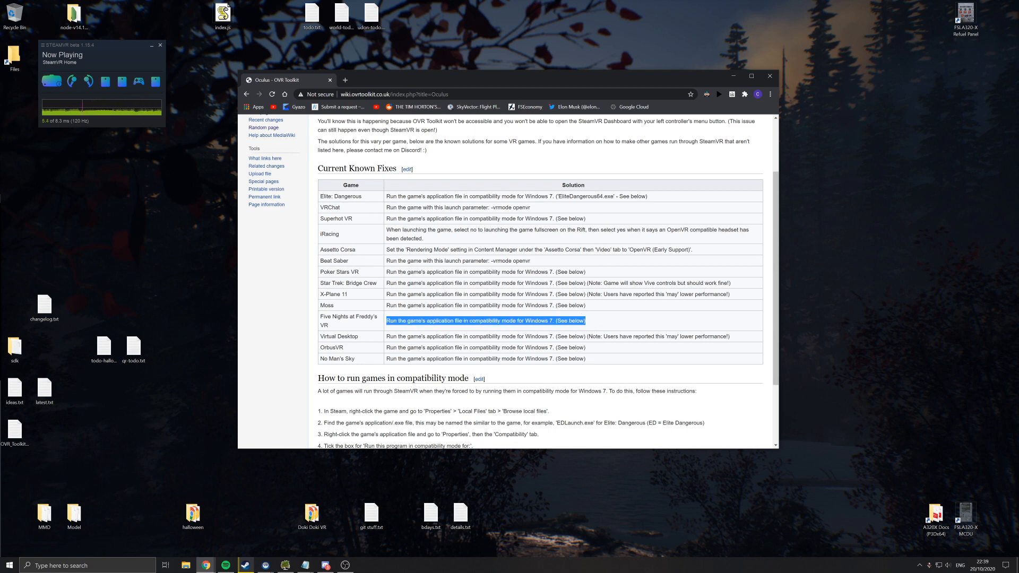
{"action": "left_click", "coordinate": [455, 335]}
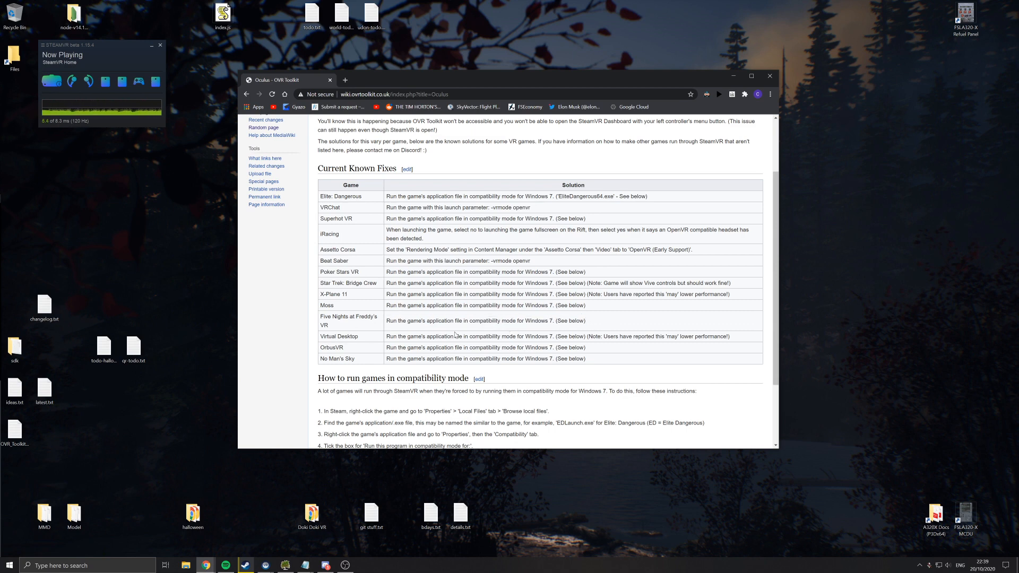
{"action": "left_click", "coordinate": [245, 565]}
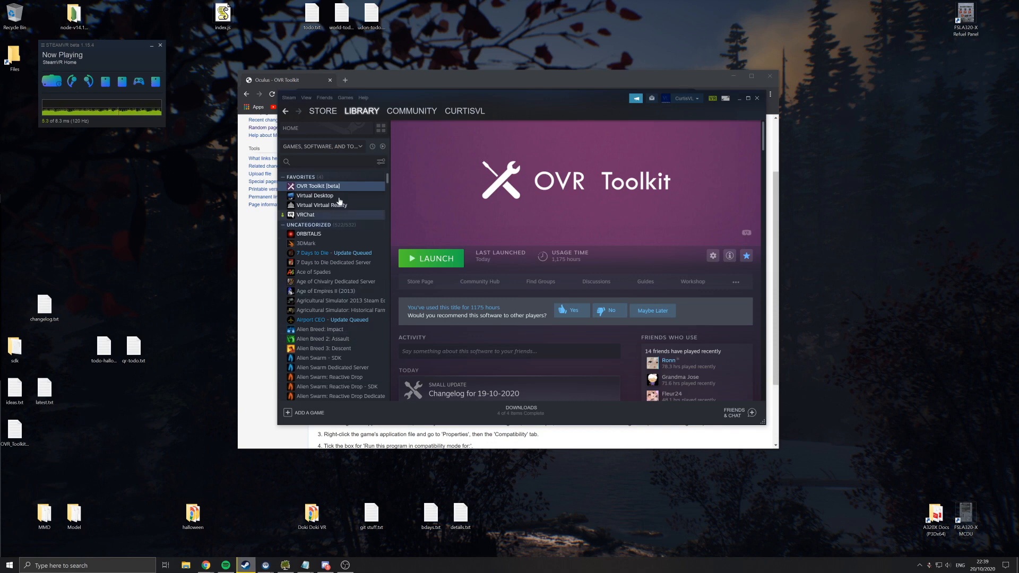
Browse Elite Dangerous's local files from its Steam Properties Local Files section
{"action": "left_click", "coordinate": [321, 329]}
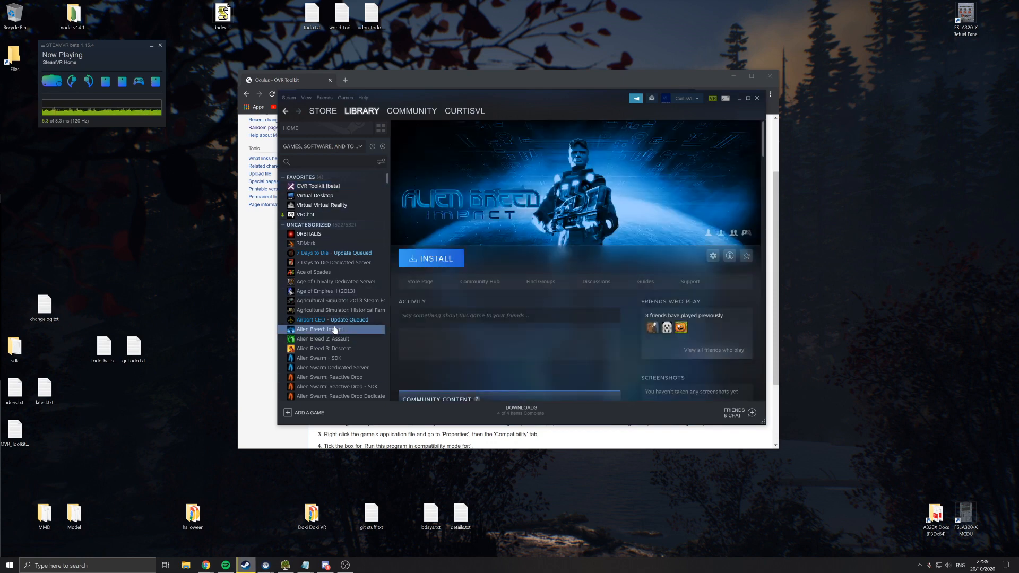
{"action": "left_click", "coordinate": [315, 343]}
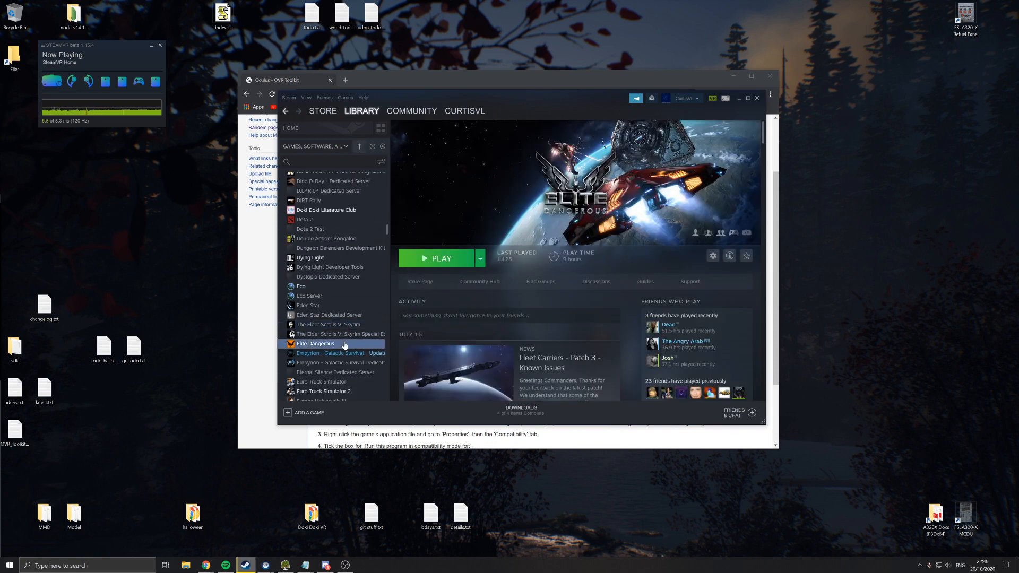
{"action": "left_click", "coordinate": [713, 255]}
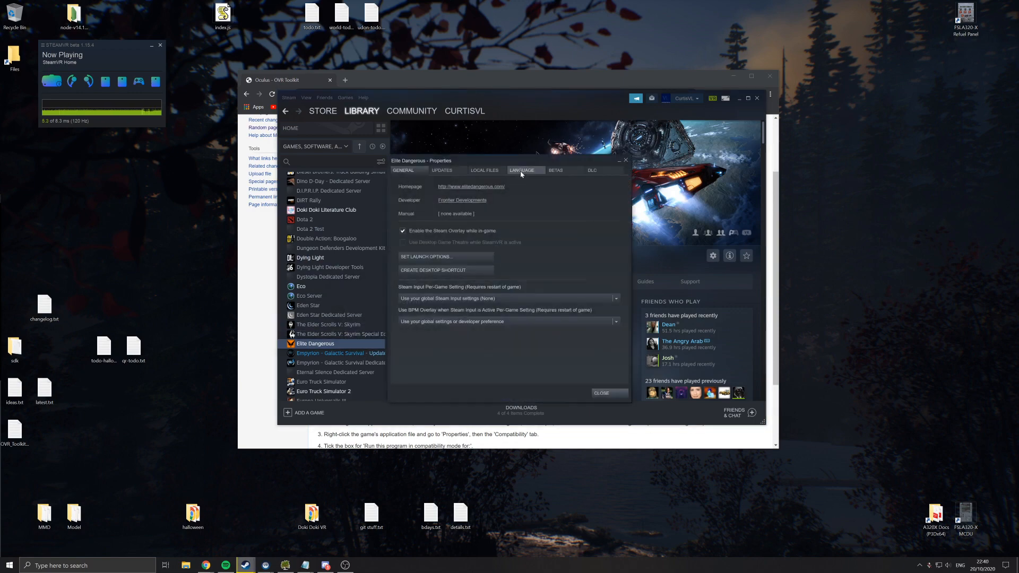
{"action": "left_click", "coordinate": [483, 170]}
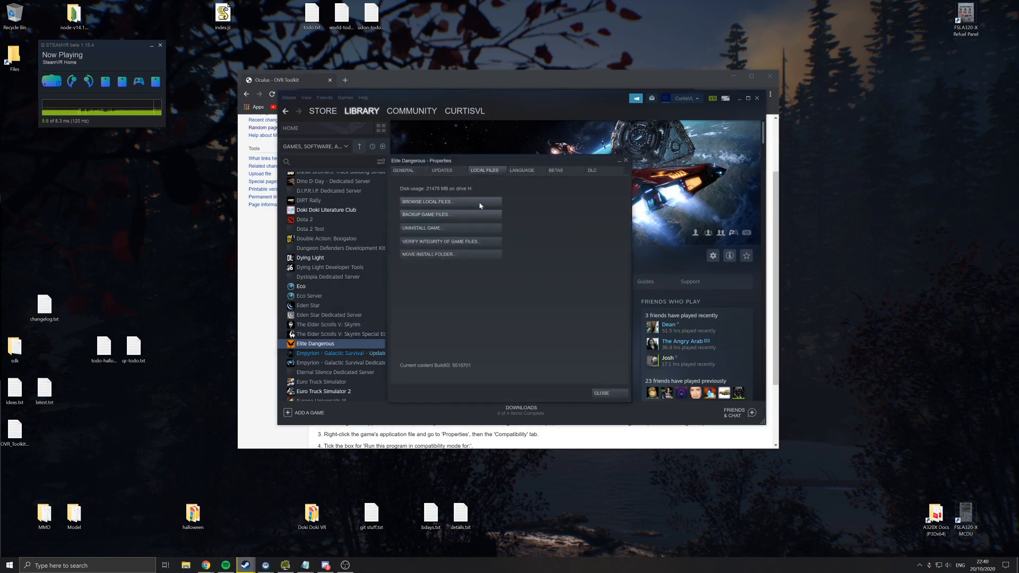
{"action": "left_click", "coordinate": [426, 201]}
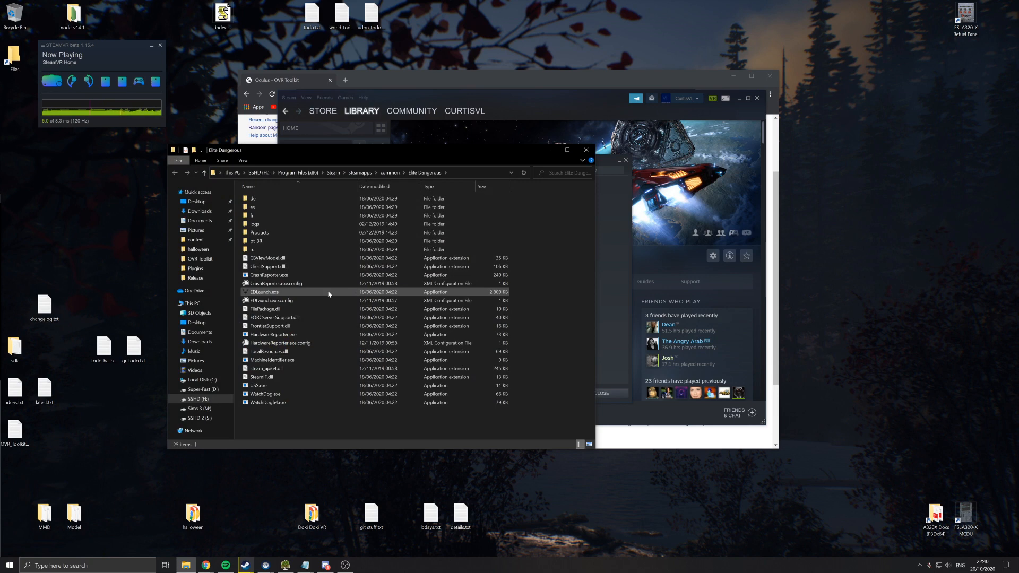
Set EDLaunch.exe to Windows 7 compatibility mode in its Properties and confirm
{"action": "right_click", "coordinate": [263, 292]}
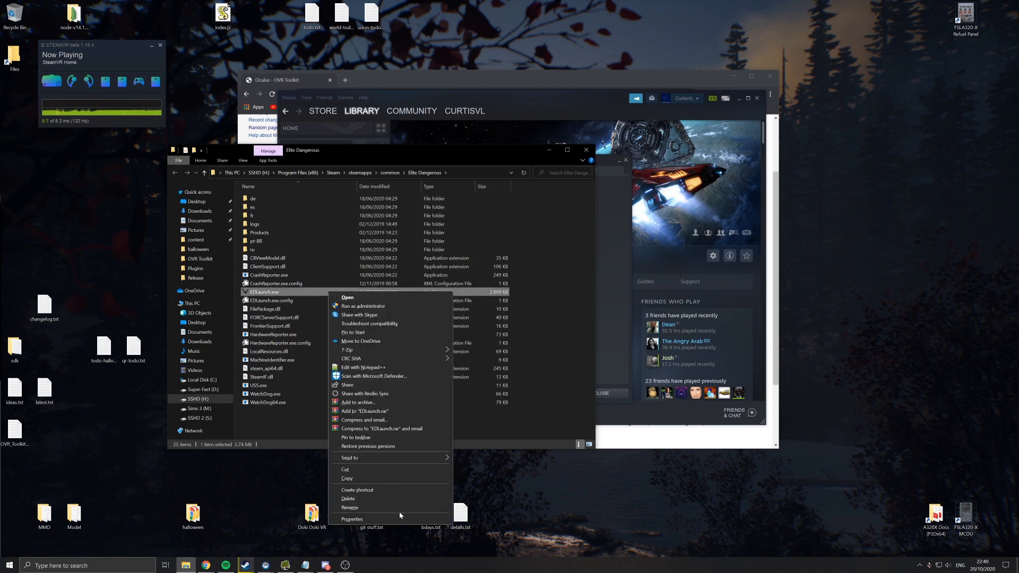
{"action": "left_click", "coordinate": [351, 519]}
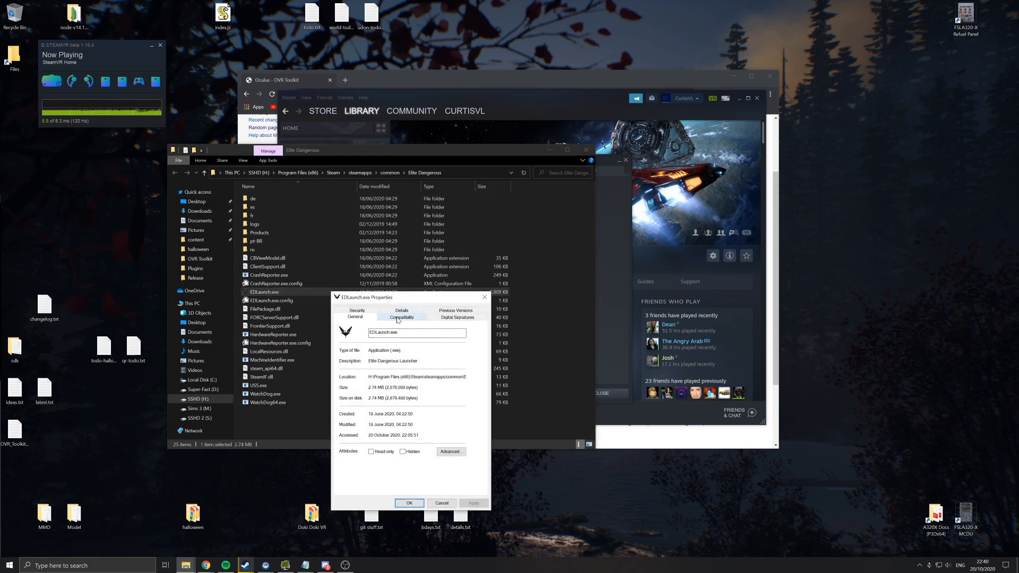
{"action": "left_click", "coordinate": [401, 318]}
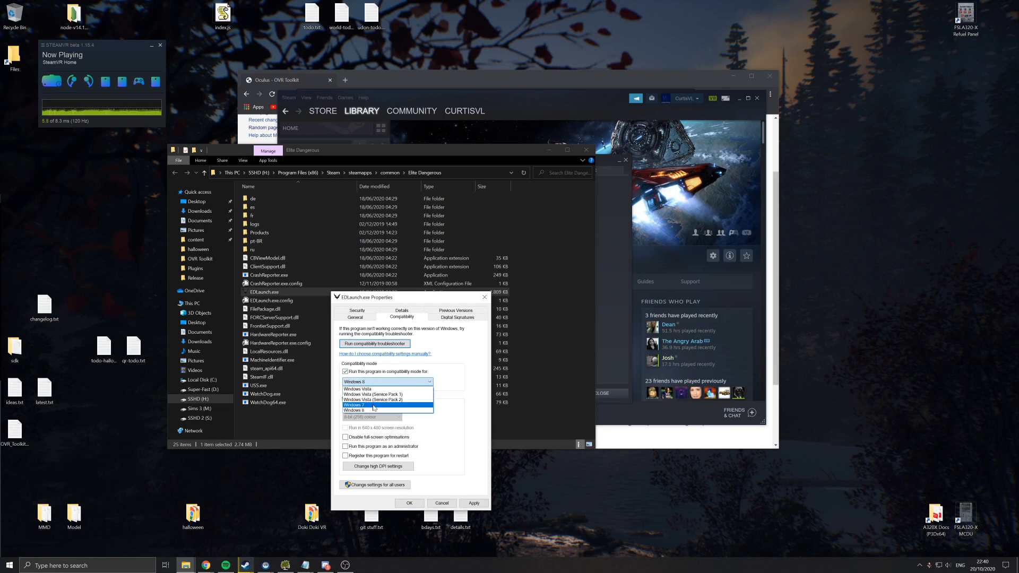
{"action": "left_click", "coordinate": [358, 405]}
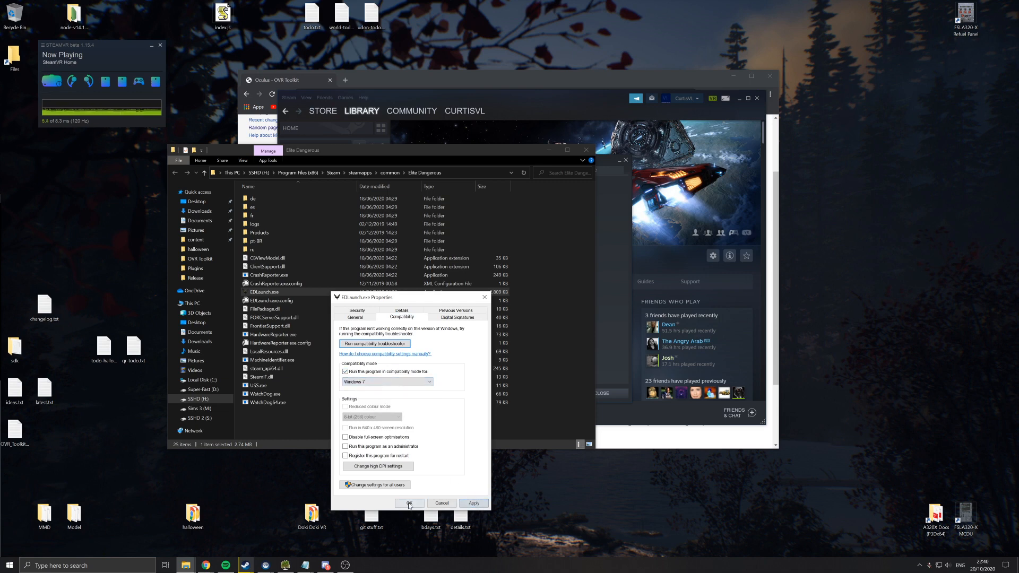
{"action": "left_click", "coordinate": [409, 503]}
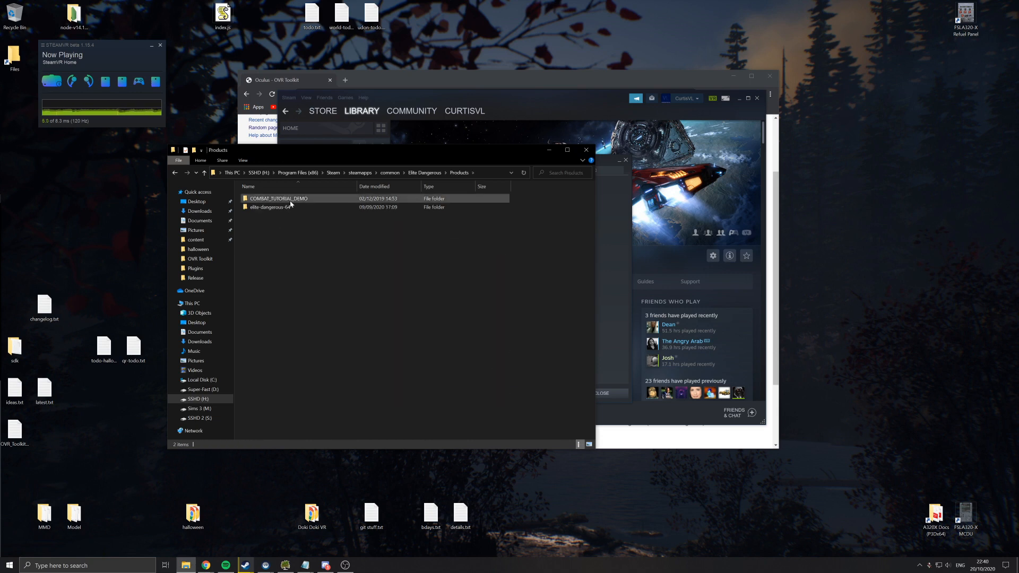
In elite-dangerous-64, apply Windows 7 compatibility mode to EliteDangerous64.exe
{"action": "double_click", "coordinate": [270, 207]}
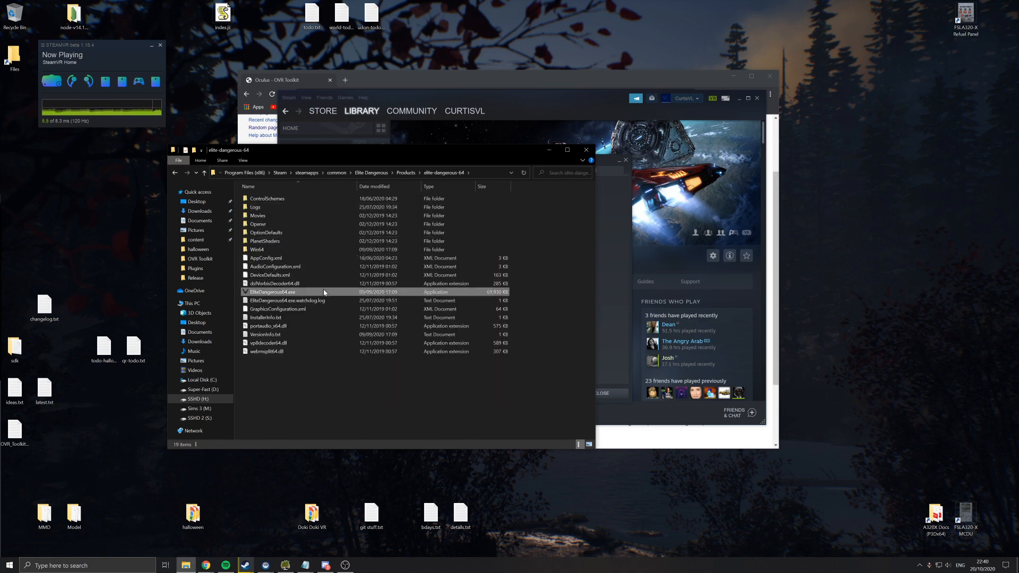
{"action": "right_click", "coordinate": [272, 291]}
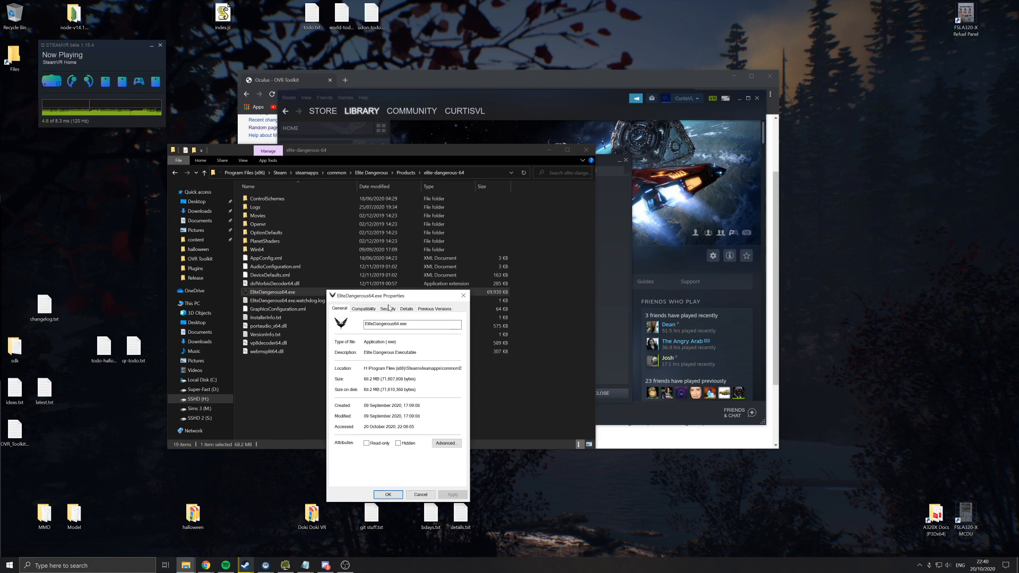
{"action": "left_click", "coordinate": [362, 309]}
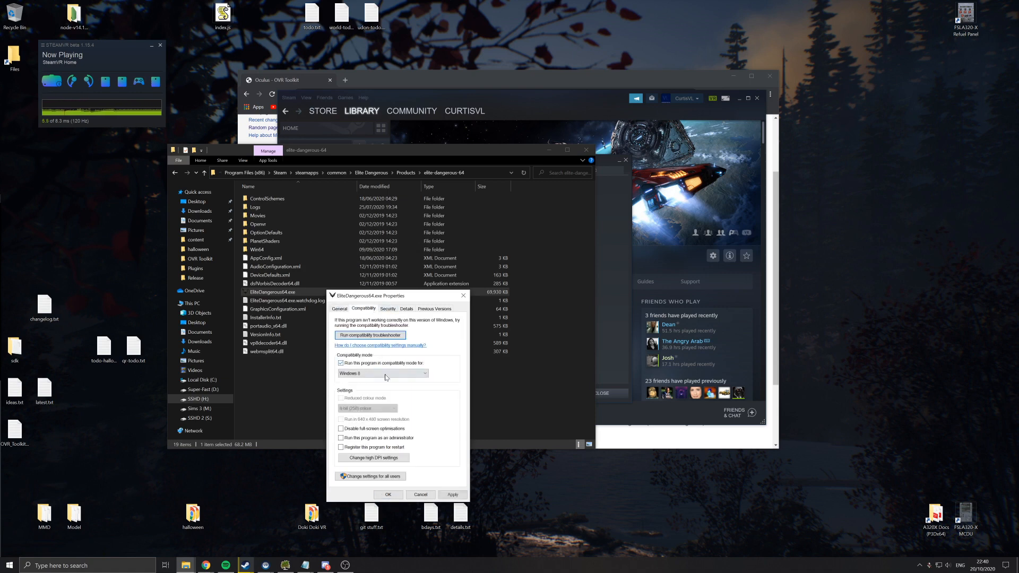
{"action": "left_click", "coordinate": [382, 373]}
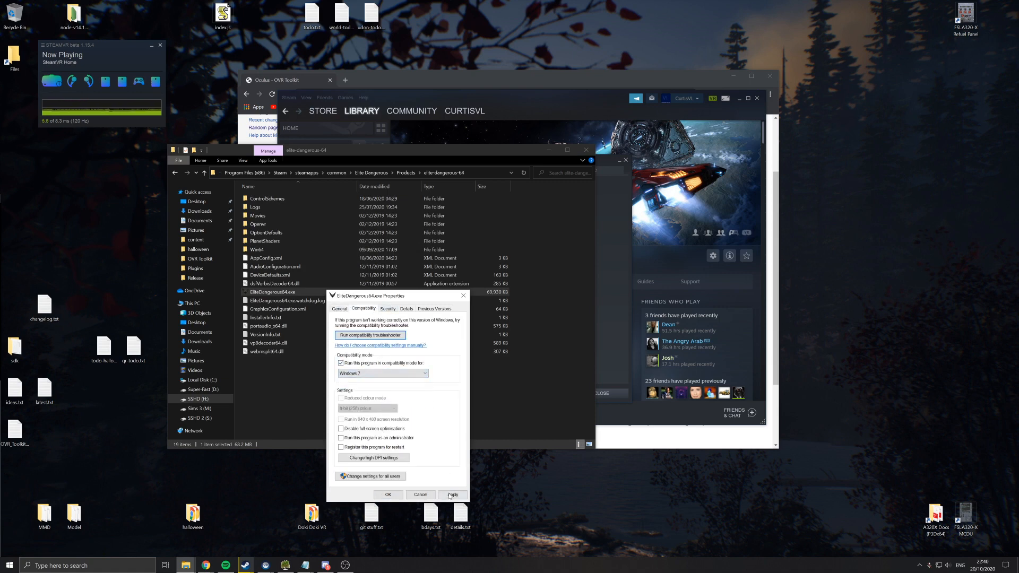
{"action": "left_click", "coordinate": [387, 494]}
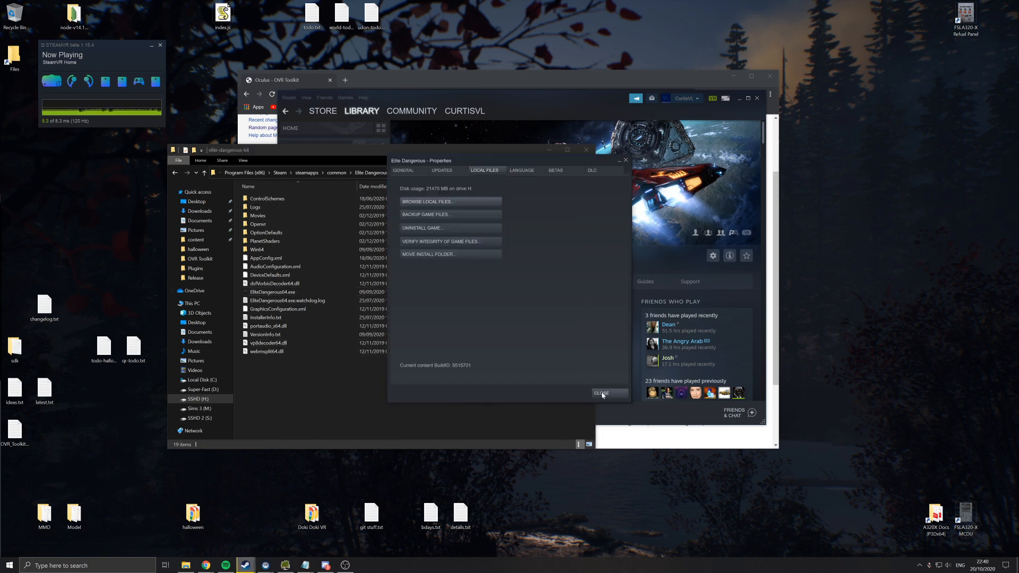
Close Elite Dangerous - Properties and select Double Action: Boogaloo in the library
{"action": "left_click", "coordinate": [601, 393]}
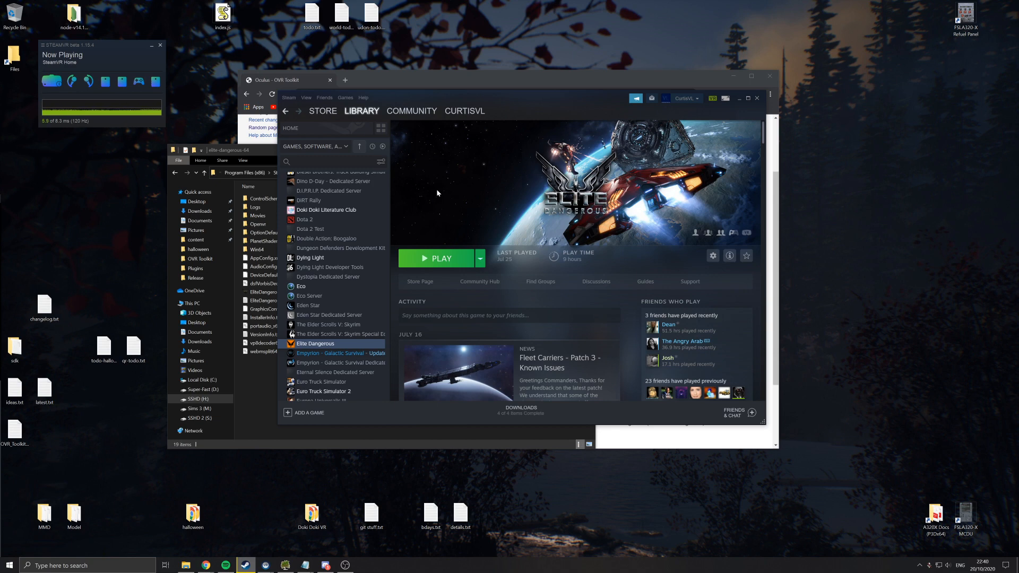
{"action": "mouse_move", "coordinate": [309, 127]}
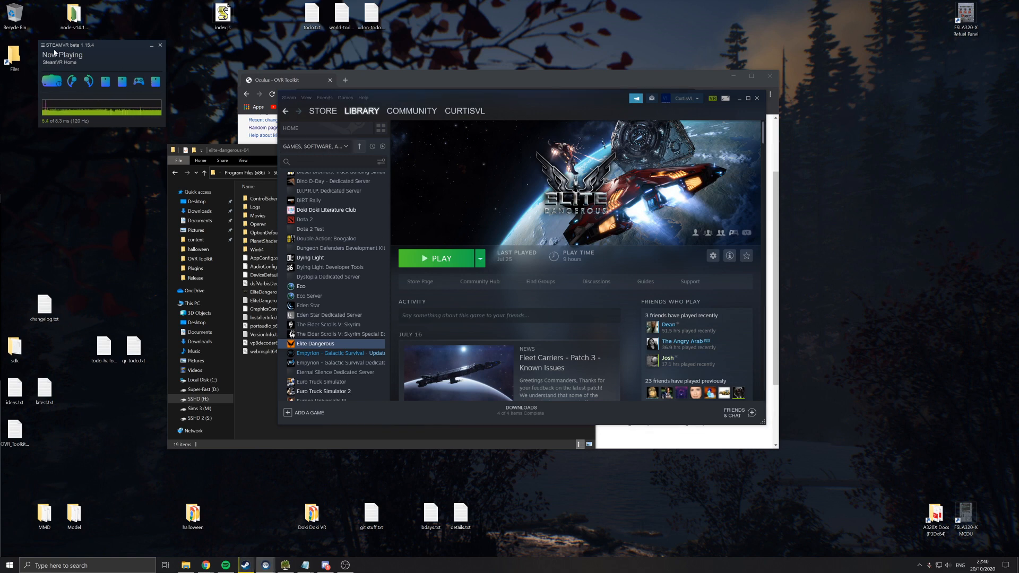
{"action": "left_click", "coordinate": [326, 238]}
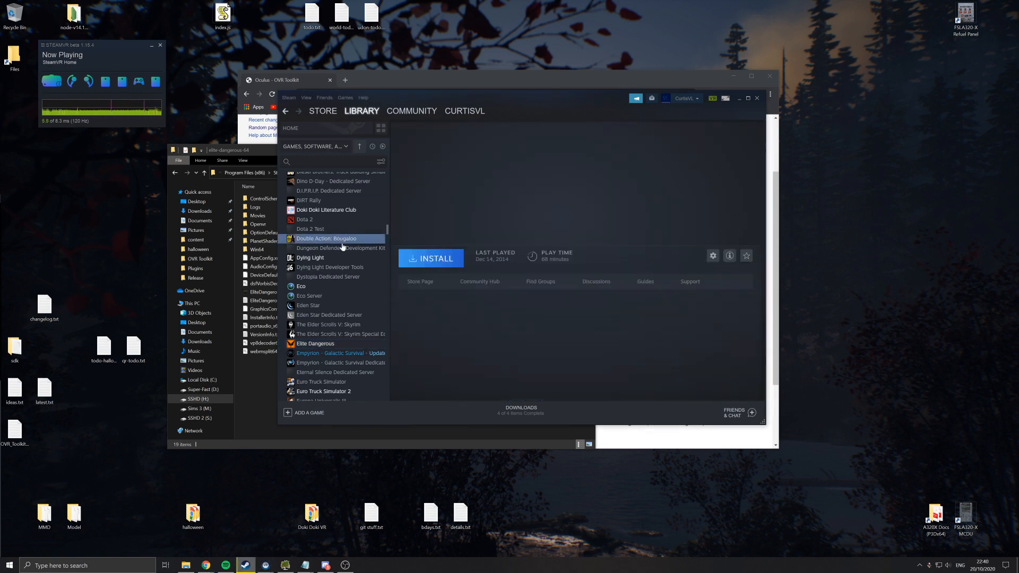
Select VRChat under Favorites and press PLAY to start it
{"action": "left_click", "coordinate": [305, 214]}
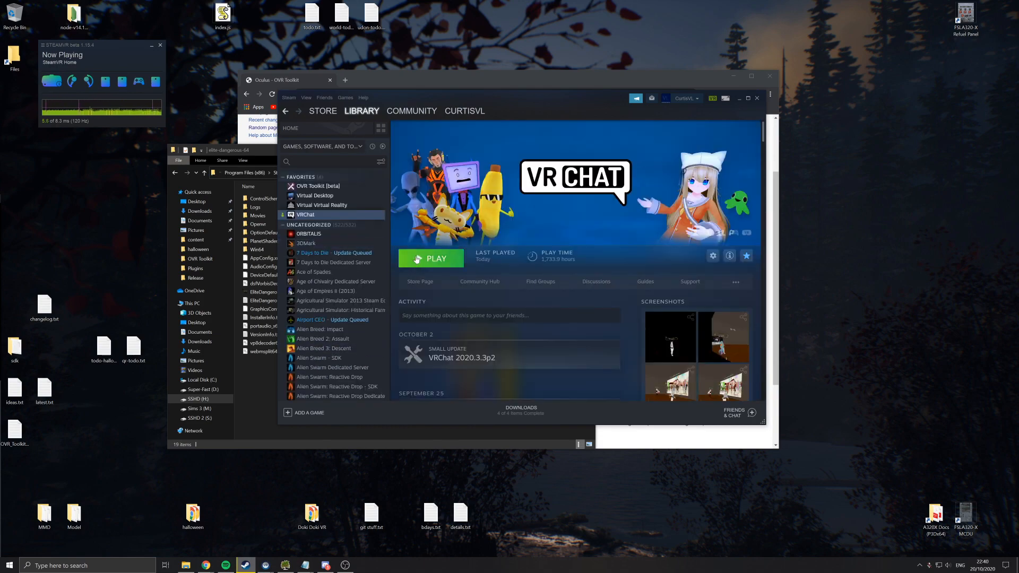
{"action": "left_click", "coordinate": [430, 259]}
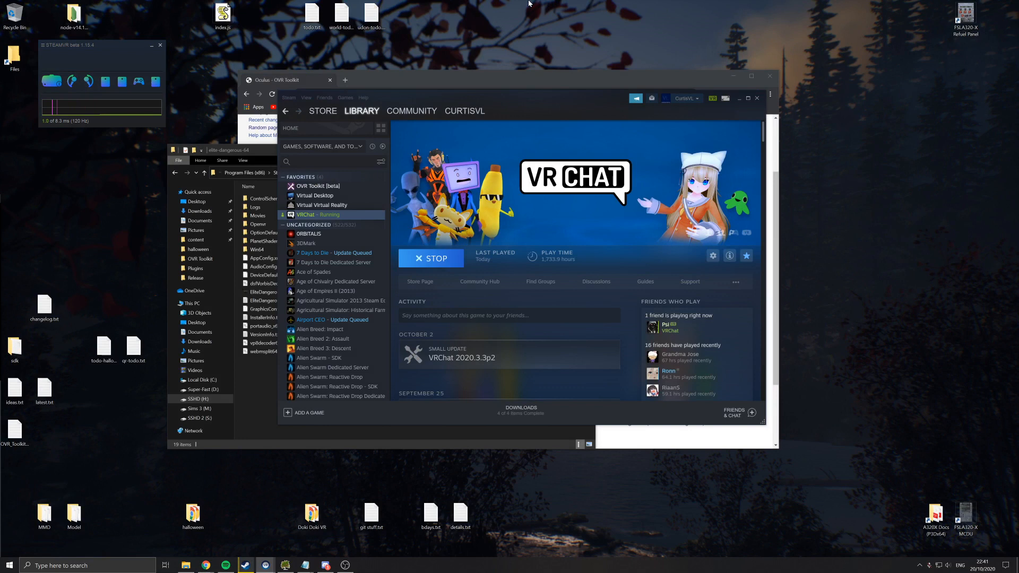
{"action": "left_click", "coordinate": [430, 257]}
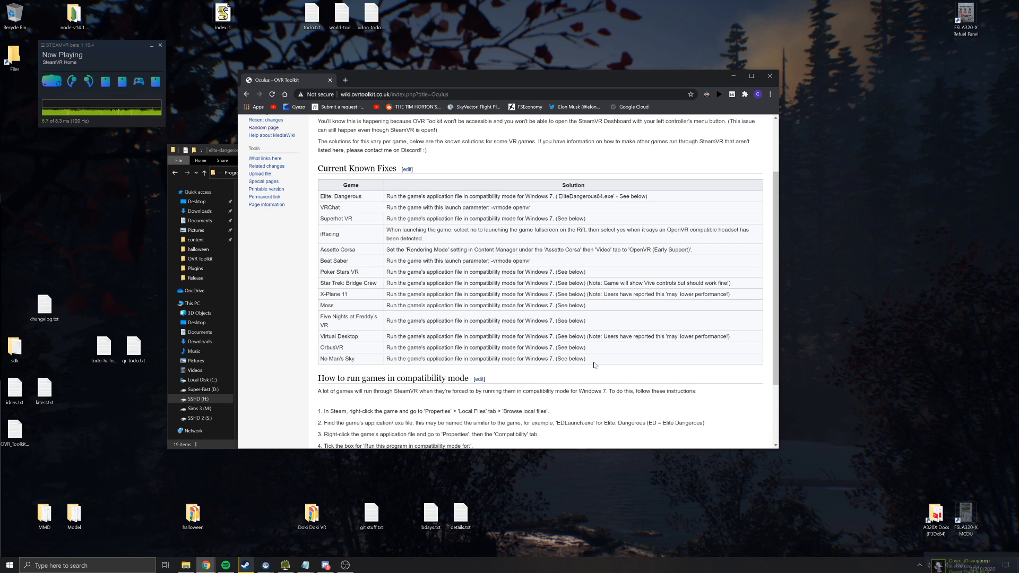
{"action": "mouse_move", "coordinate": [422, 185]}
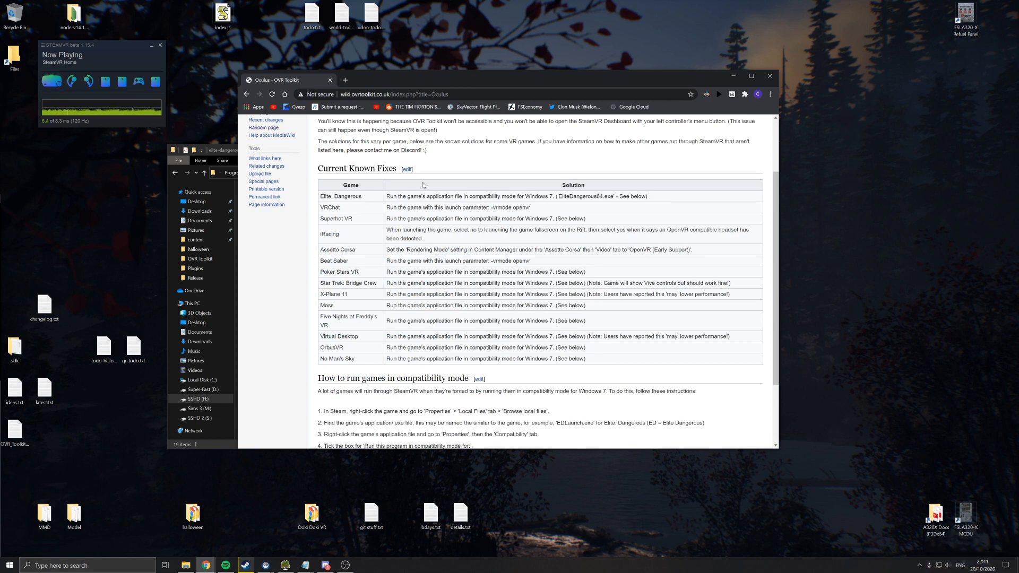